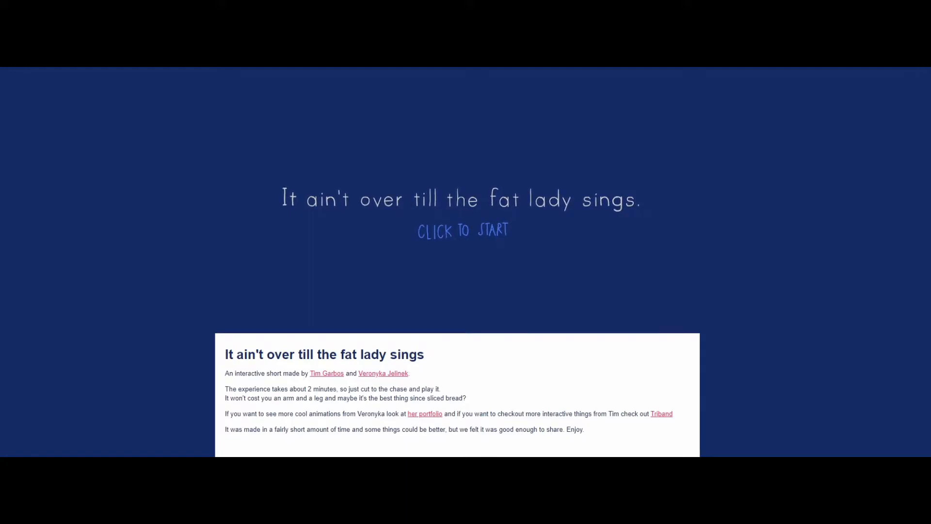
mouse_move(576, 230)
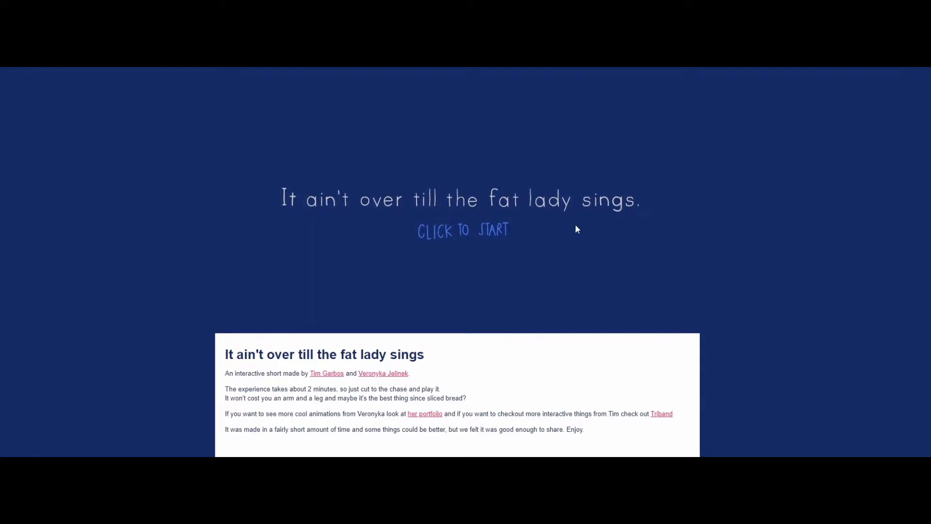
mouse_move(683, 239)
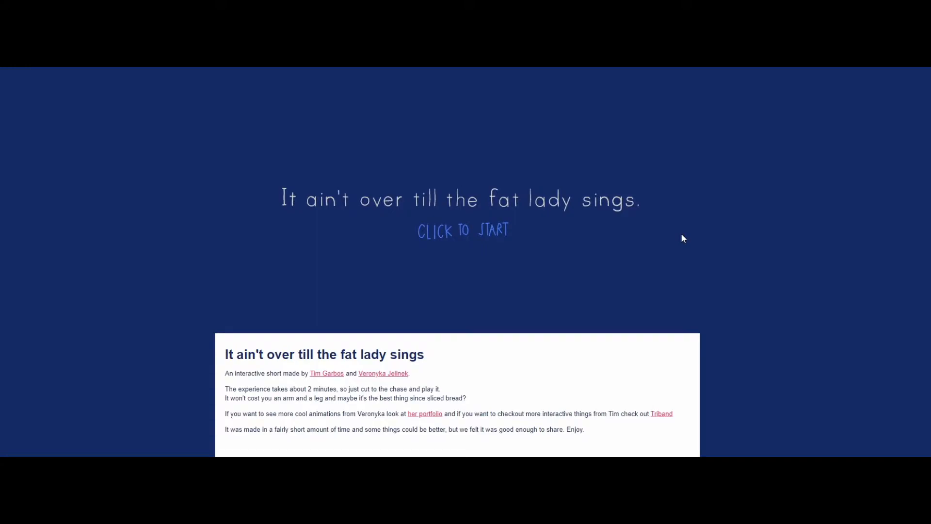
mouse_move(785, 236)
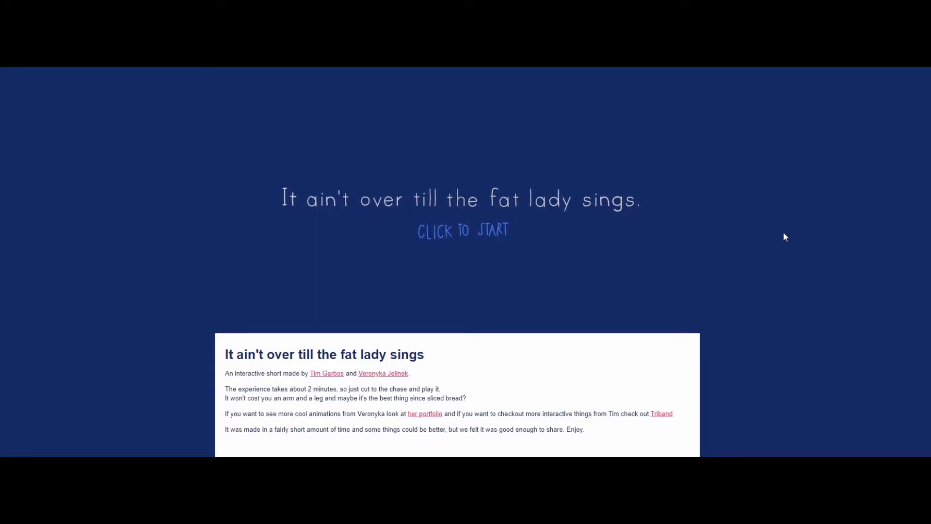
mouse_move(484, 234)
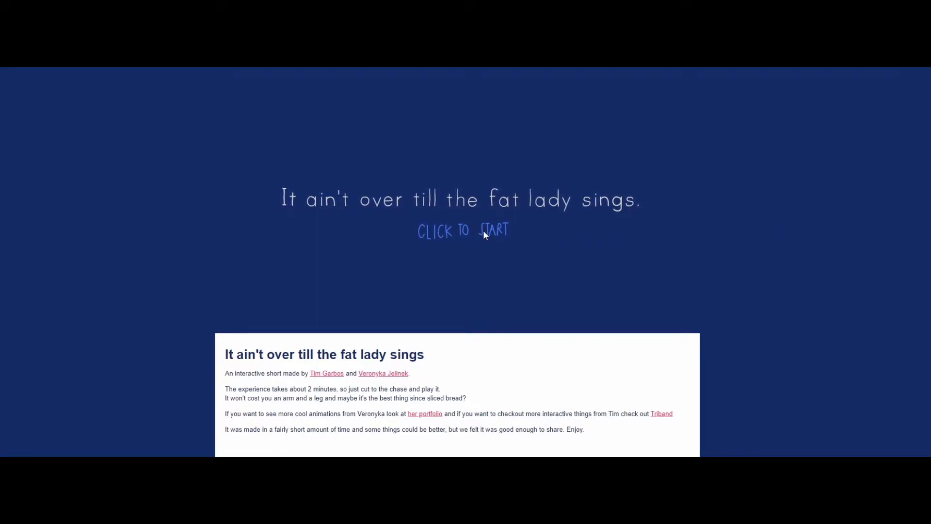
Step: Leave the title screen to begin the short at its 'raining cats and dogs' scene
left_click(463, 231)
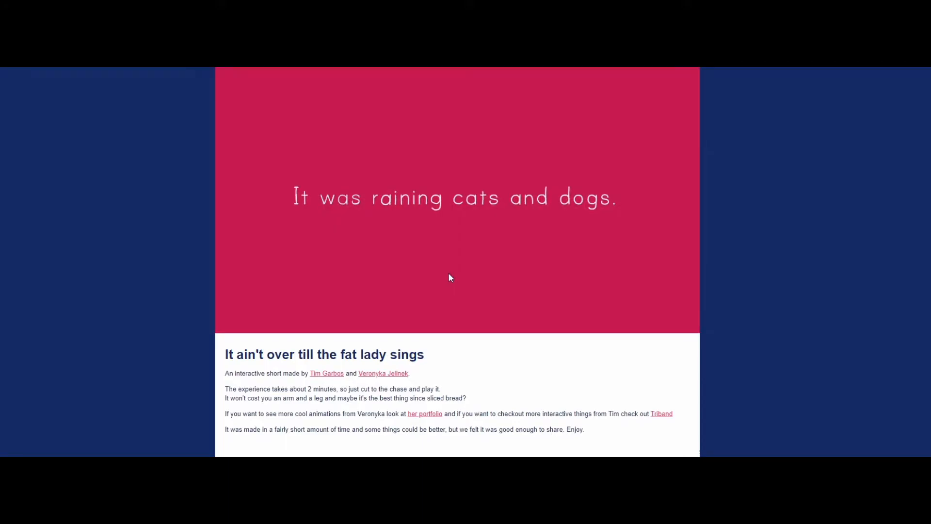
mouse_move(486, 249)
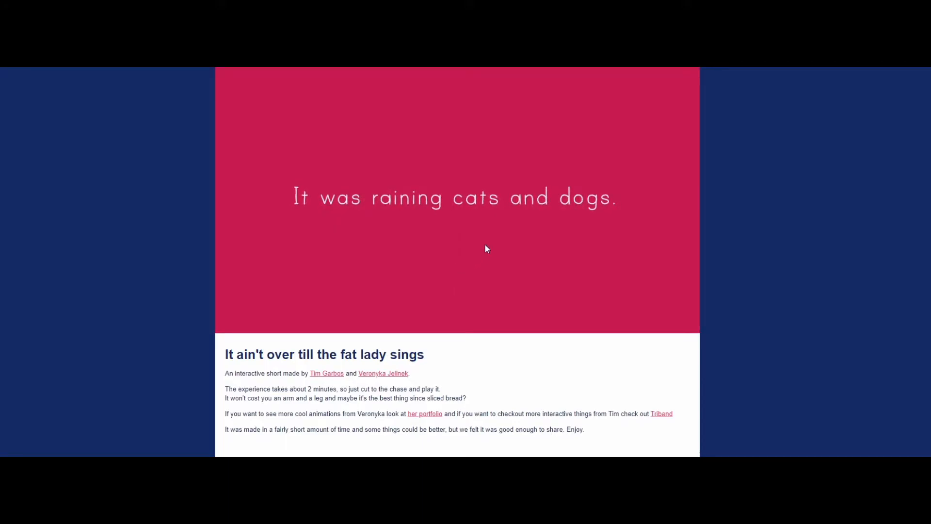
mouse_move(482, 244)
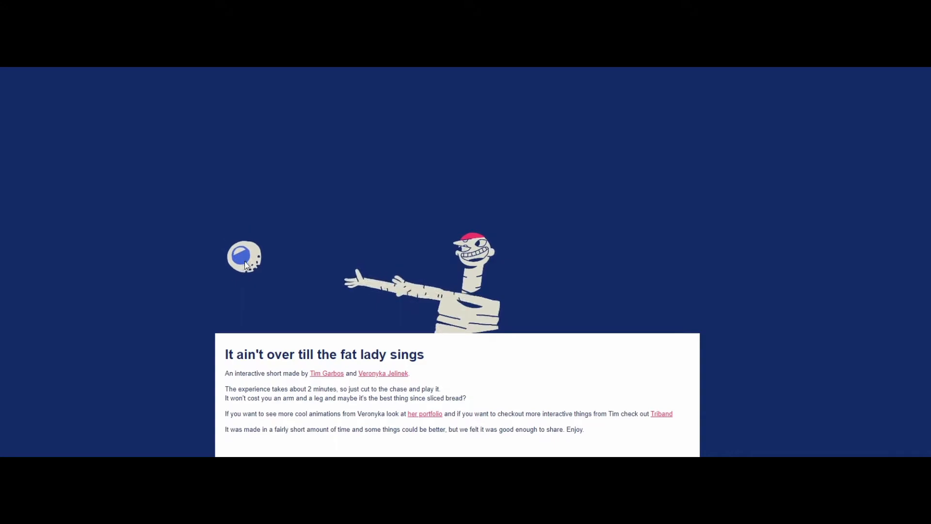
mouse_move(248, 312)
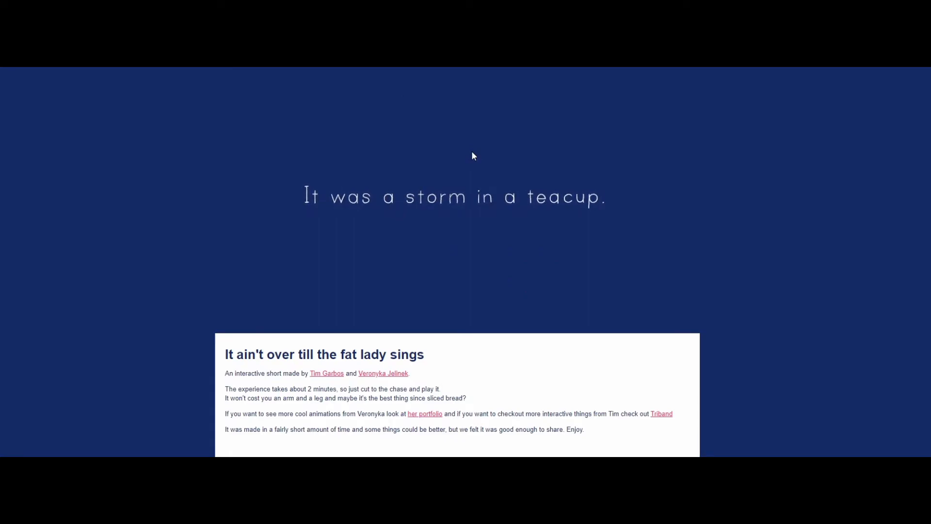
mouse_move(523, 164)
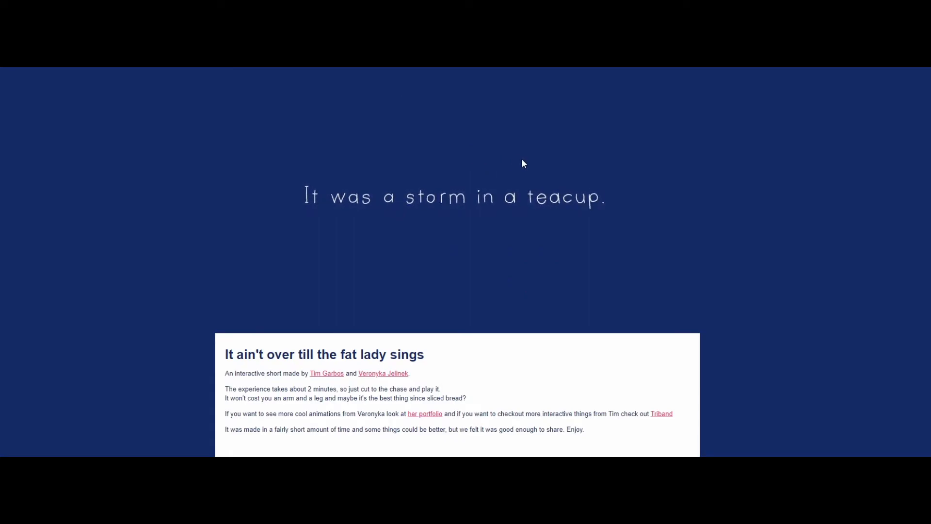
mouse_move(515, 181)
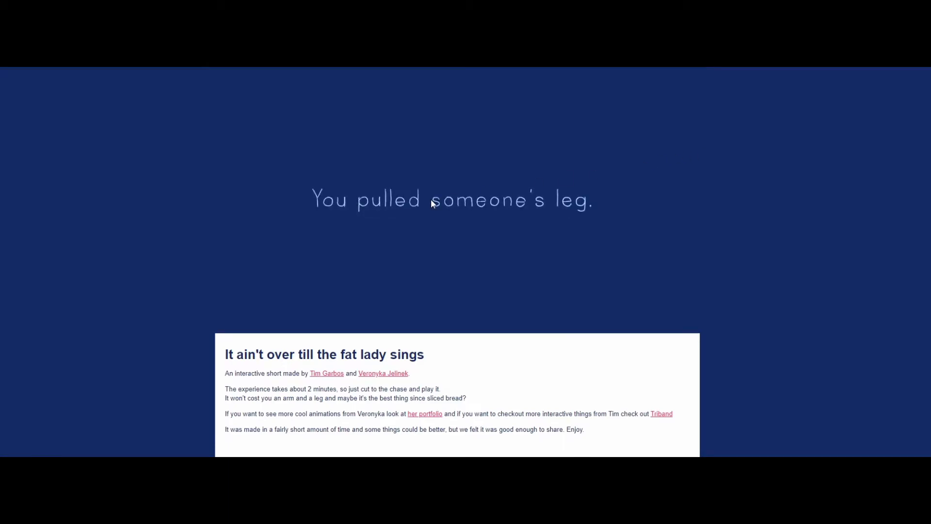
mouse_move(534, 237)
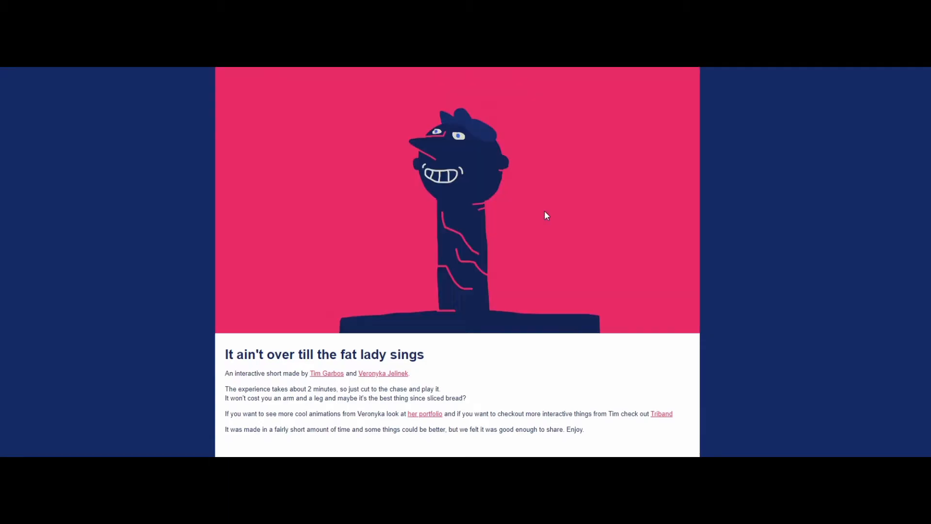
mouse_move(500, 141)
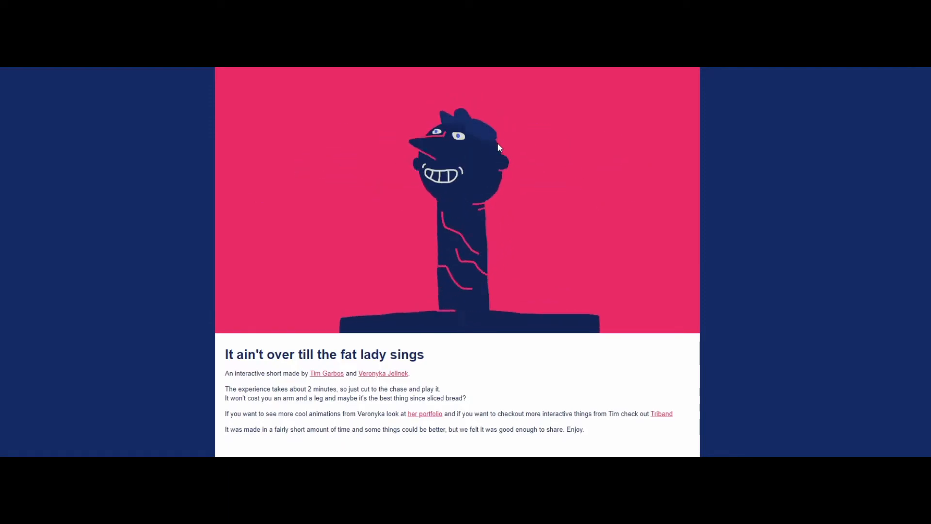
mouse_move(442, 153)
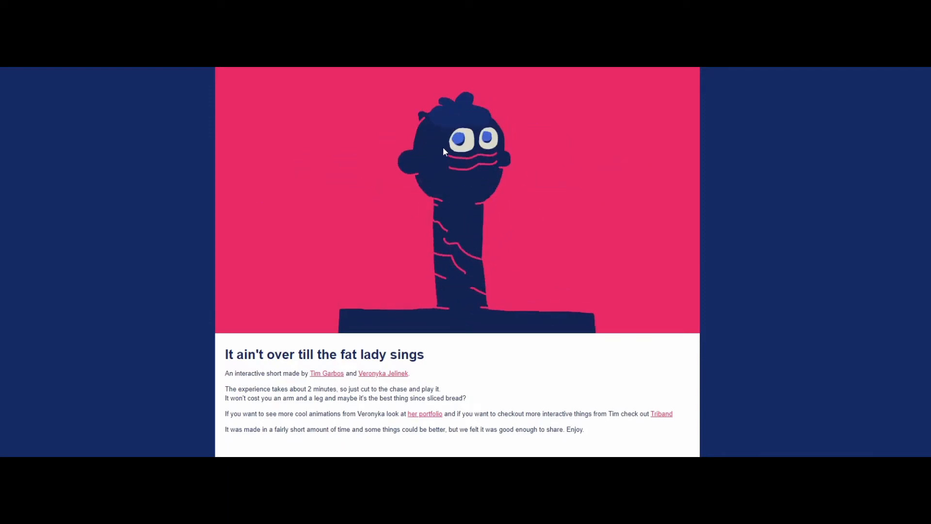
mouse_move(489, 156)
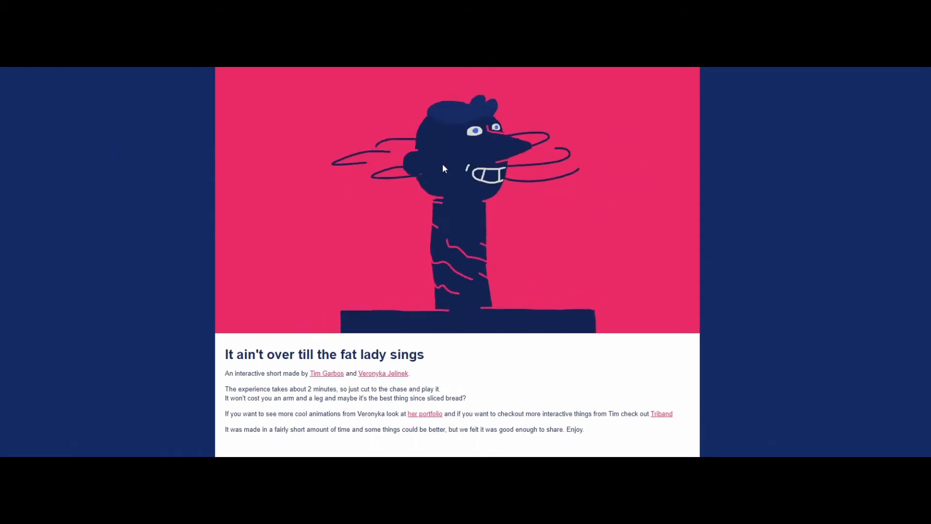
mouse_move(829, 198)
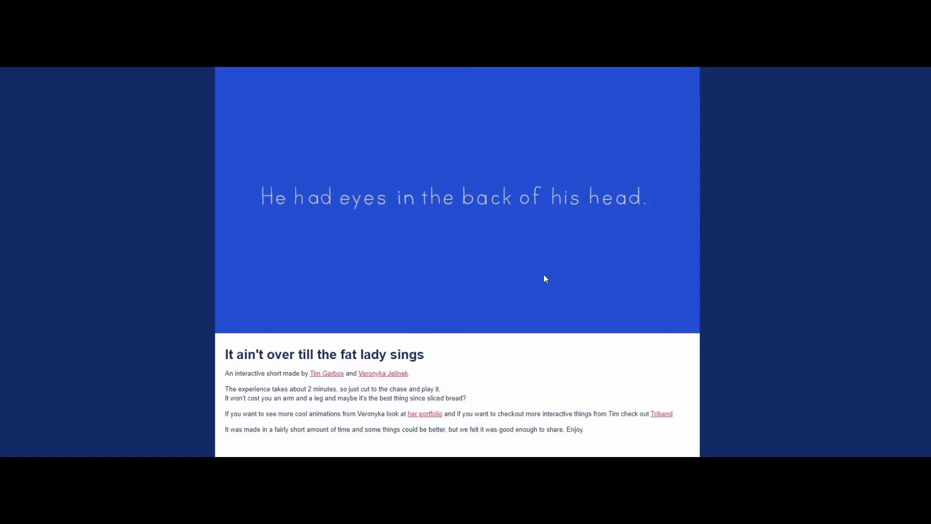
mouse_move(533, 227)
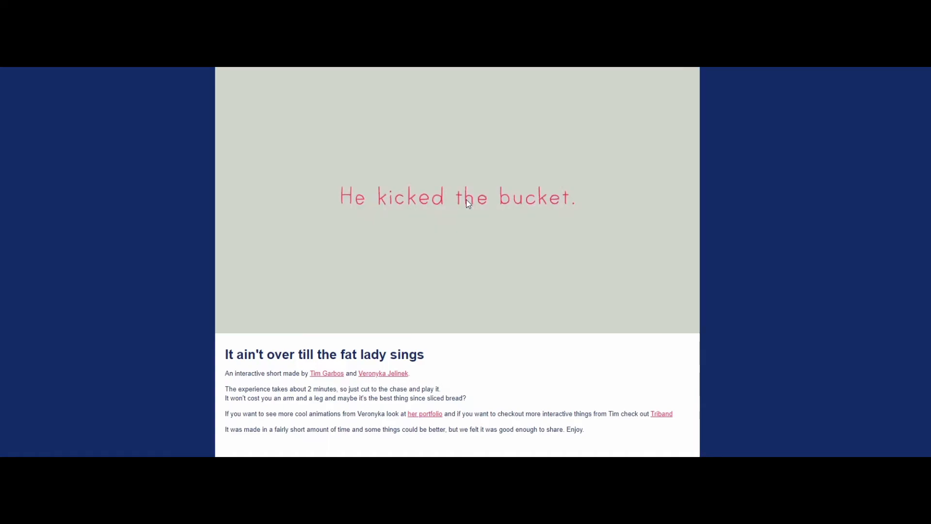
mouse_move(485, 234)
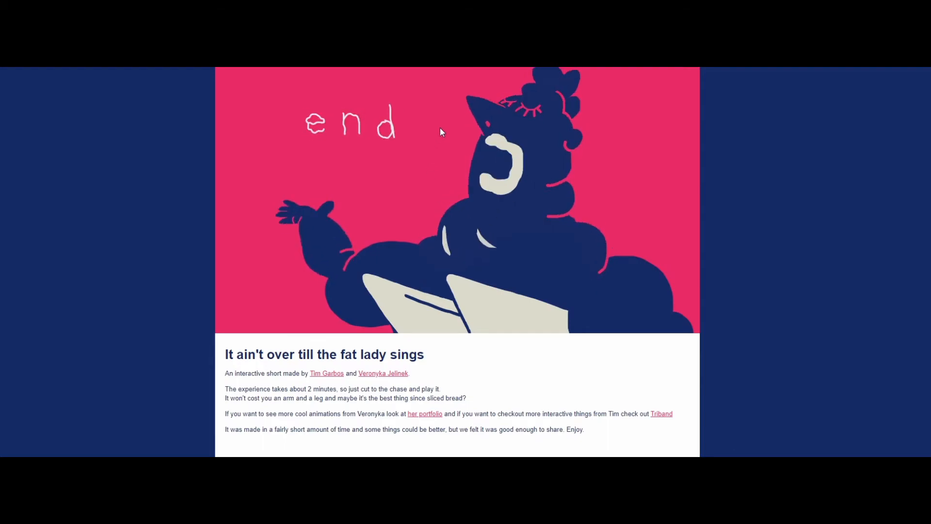
mouse_move(369, 201)
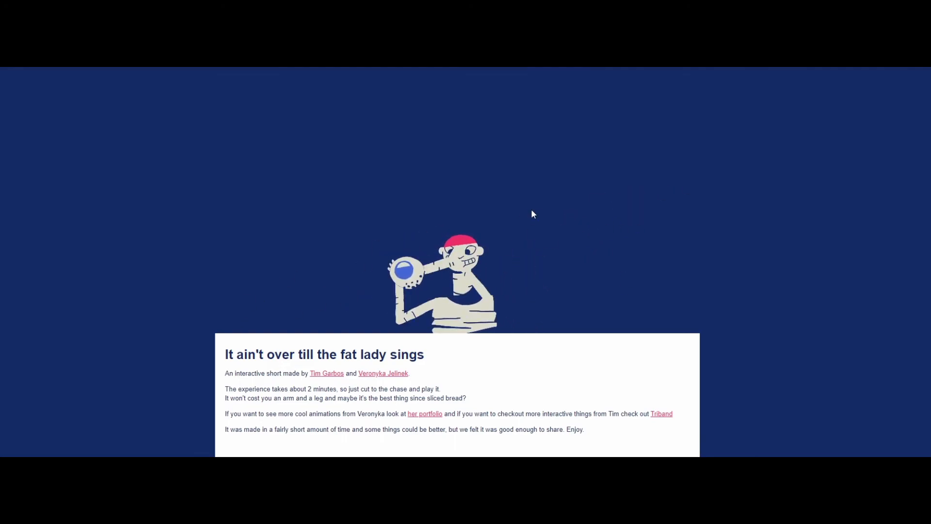
mouse_move(474, 191)
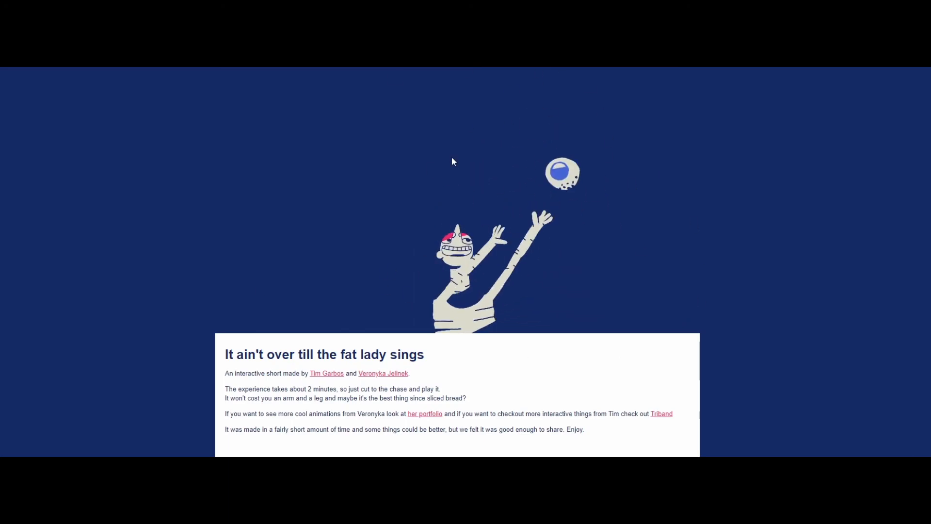
mouse_move(742, 168)
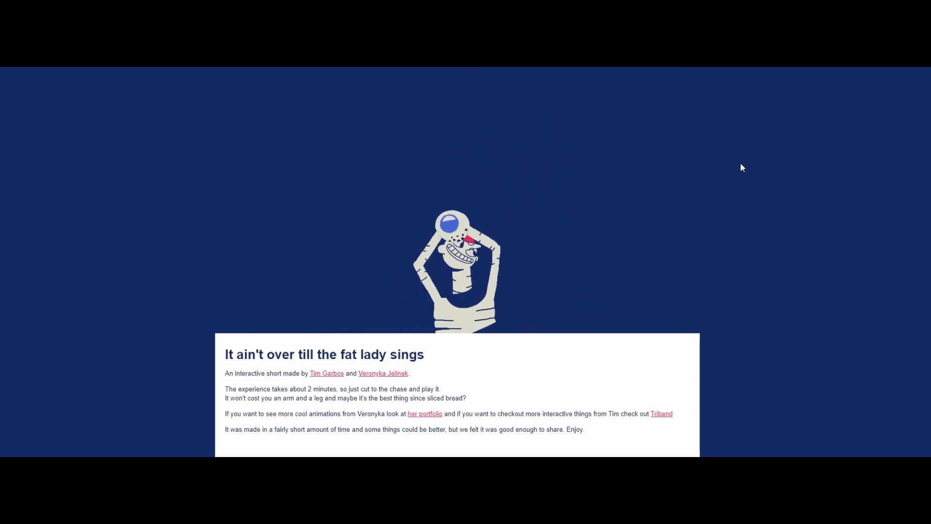